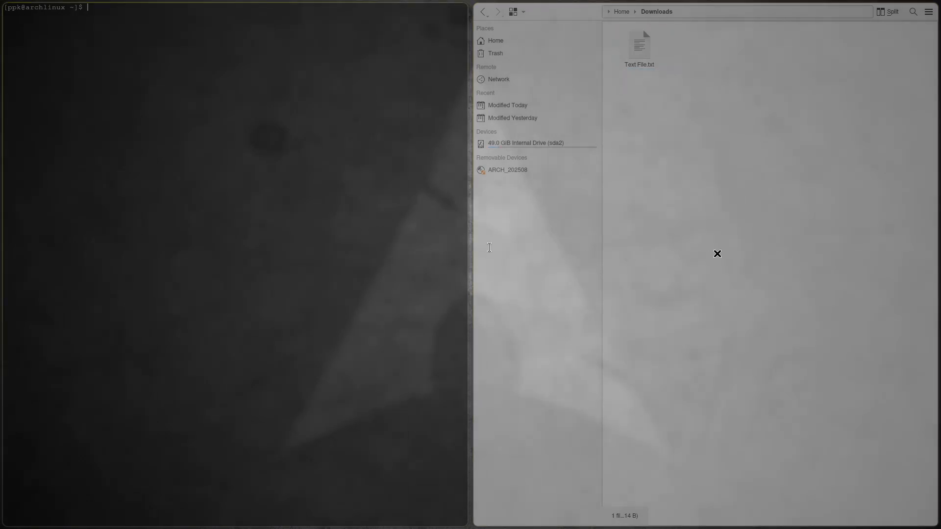
Bring the Downloads File Explorer window up and drag it by its title bar to a new spot.
{"action": "left_click", "coordinate": [639, 45]}
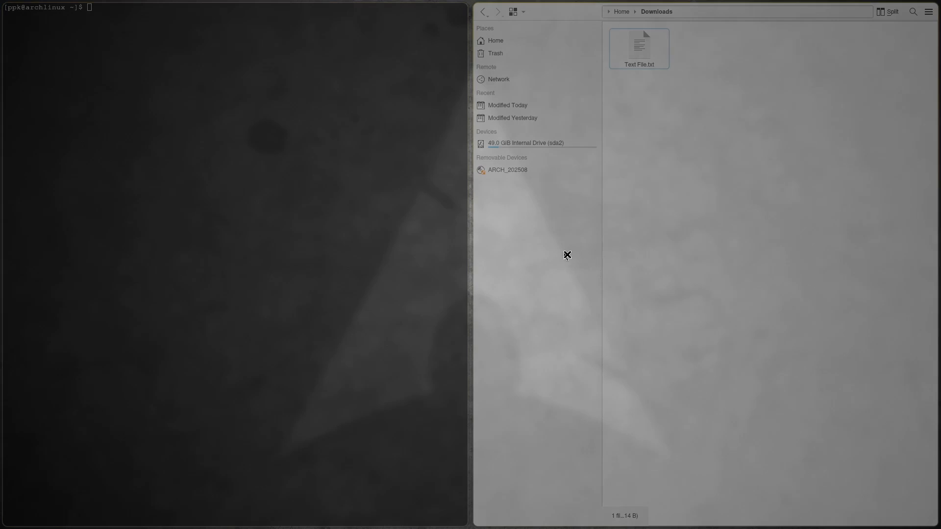
{"action": "mouse_move", "coordinate": [384, 259]}
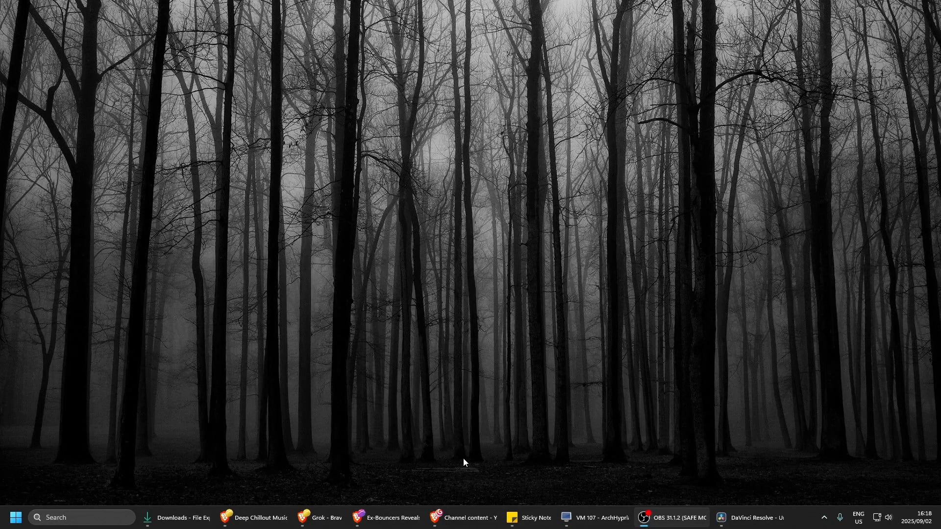
{"action": "mouse_move", "coordinate": [383, 450]}
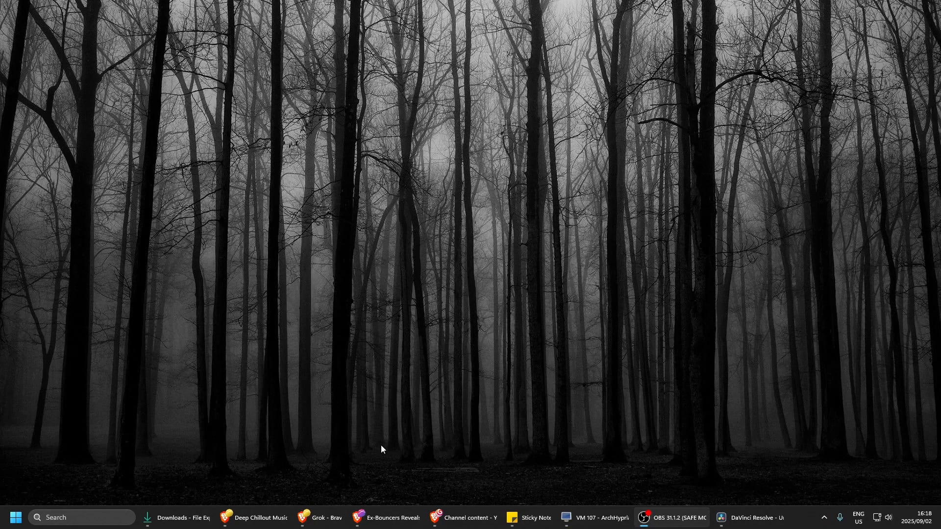
{"action": "left_click", "coordinate": [175, 517]}
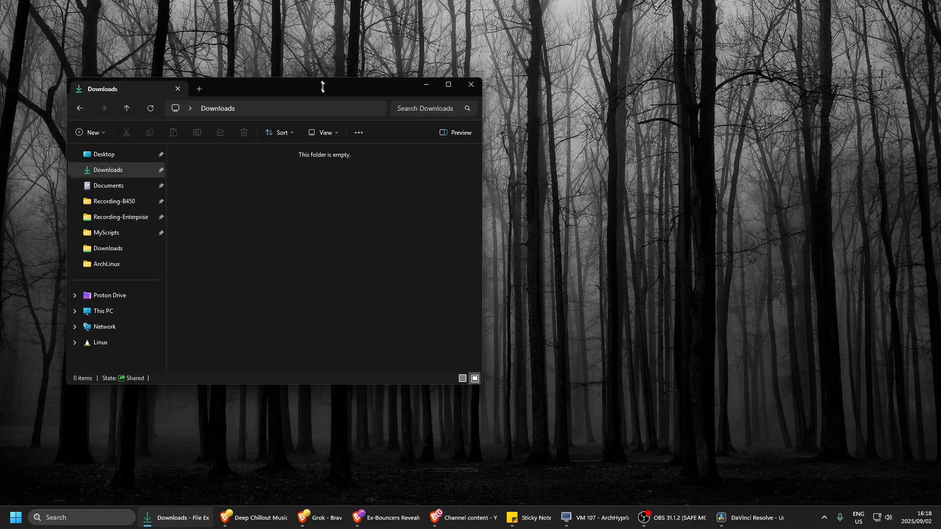
{"action": "left_click_drag", "start_coordinate": [323, 88], "coordinate": [171, 91]}
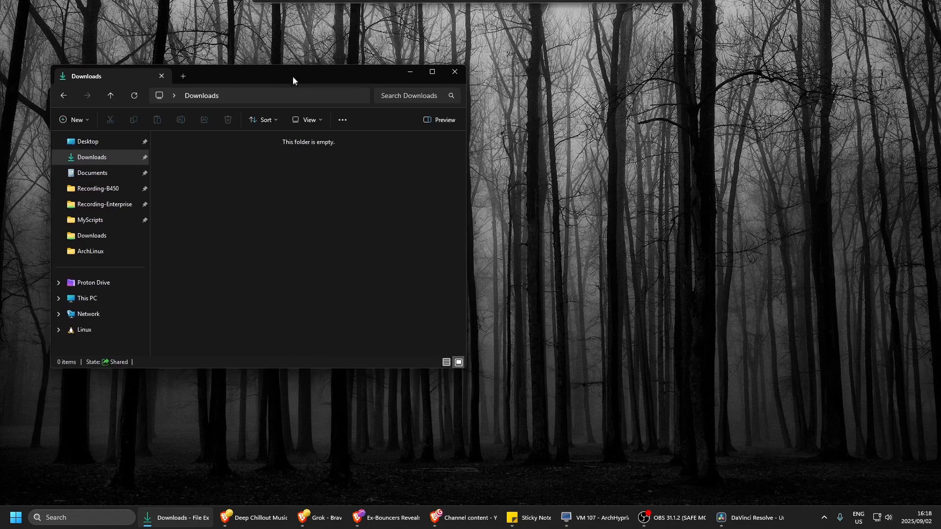
{"action": "left_click_drag", "start_coordinate": [294, 77], "coordinate": [314, 107]}
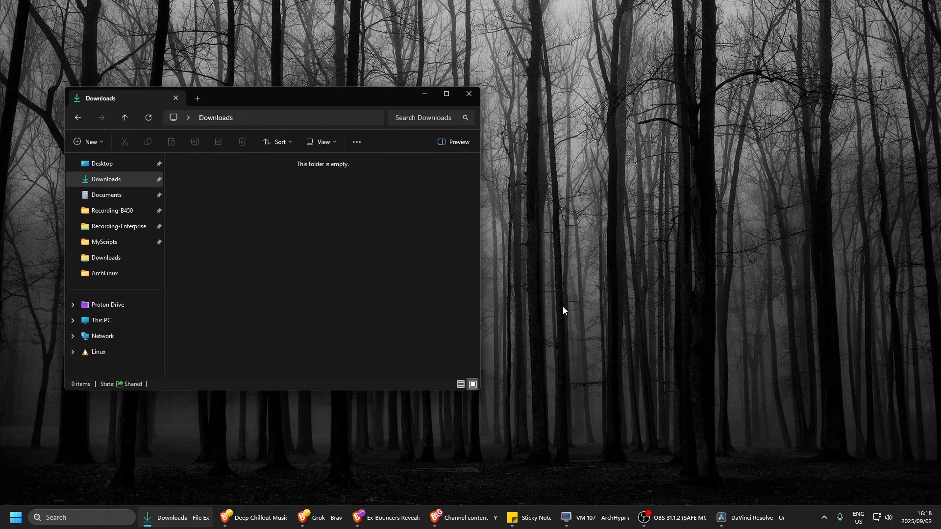
{"action": "mouse_move", "coordinate": [708, 471]}
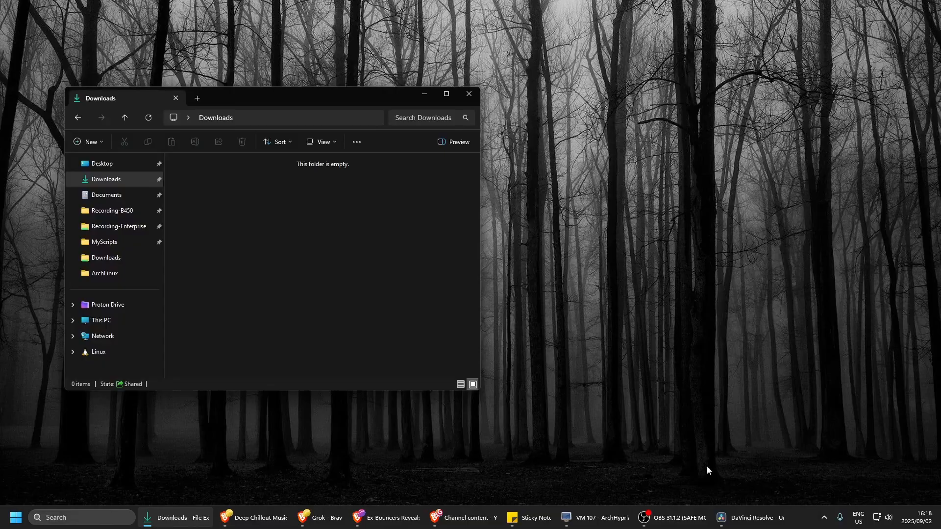